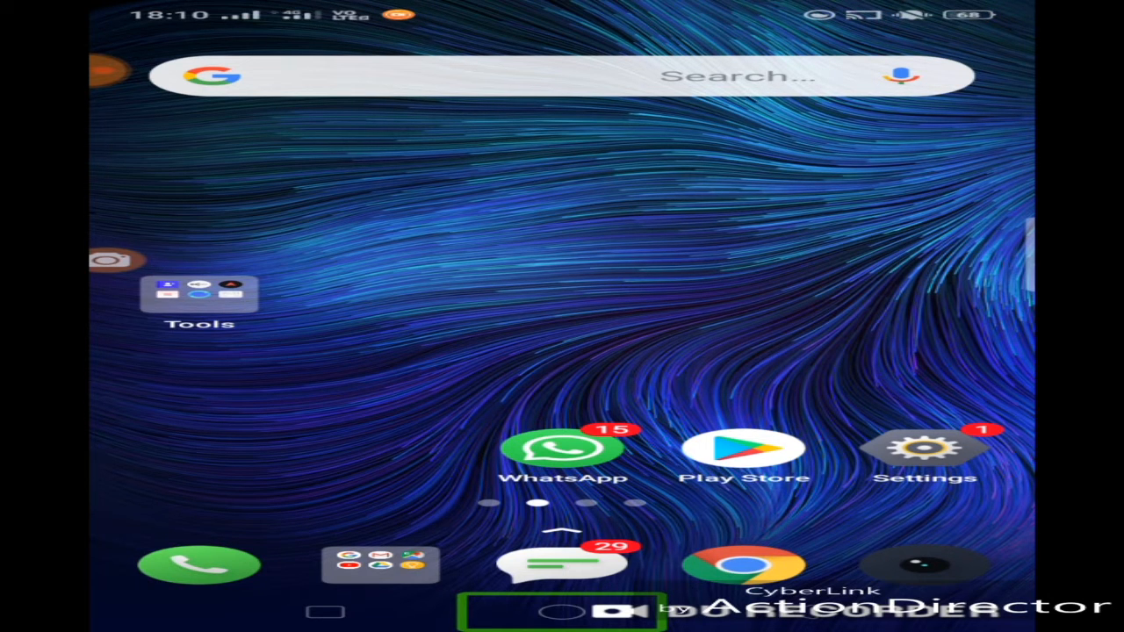
Open the launcher's All Apps drawer from the home screen.
click(625, 612)
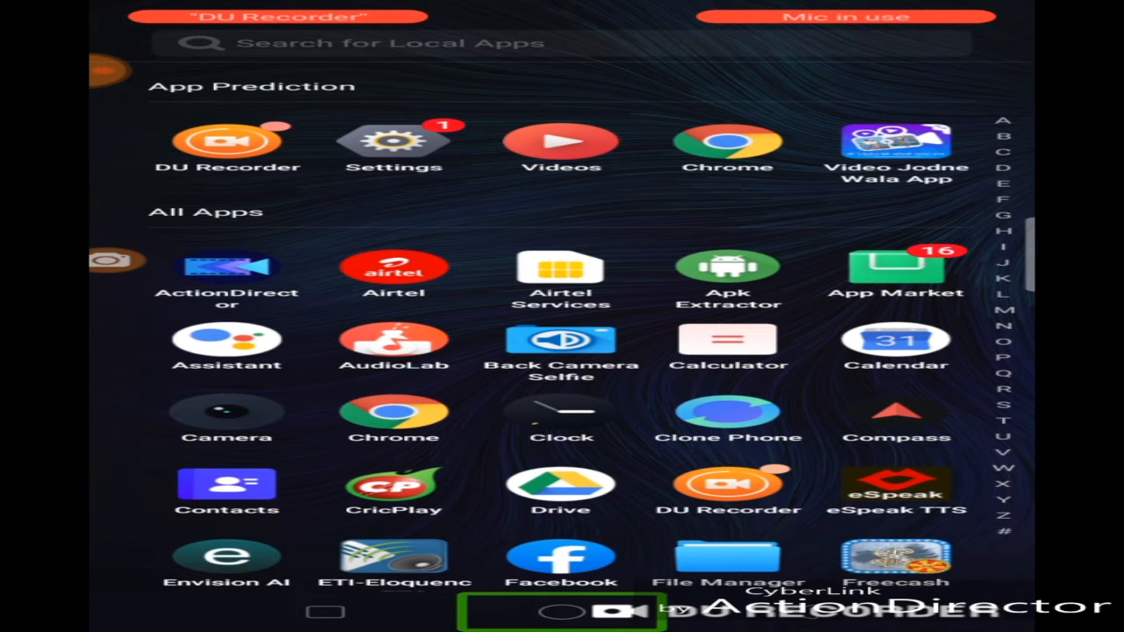
Scroll the alphabetical app list down to the W and Y entries where TubeBuddy appears.
scroll(down, 3)
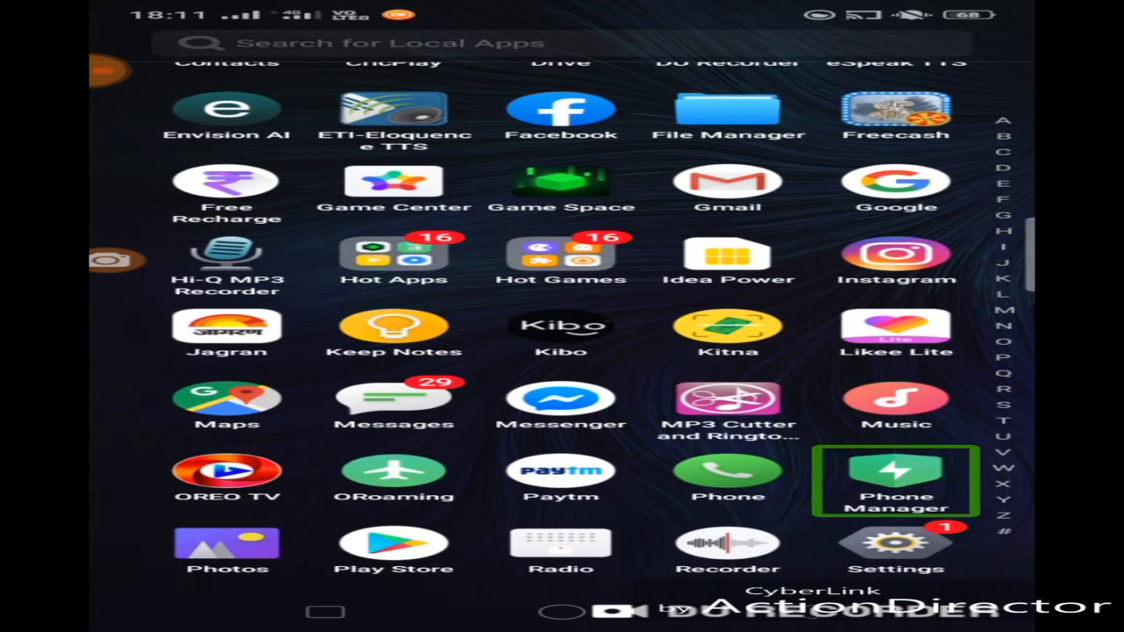
scroll(down, 3)
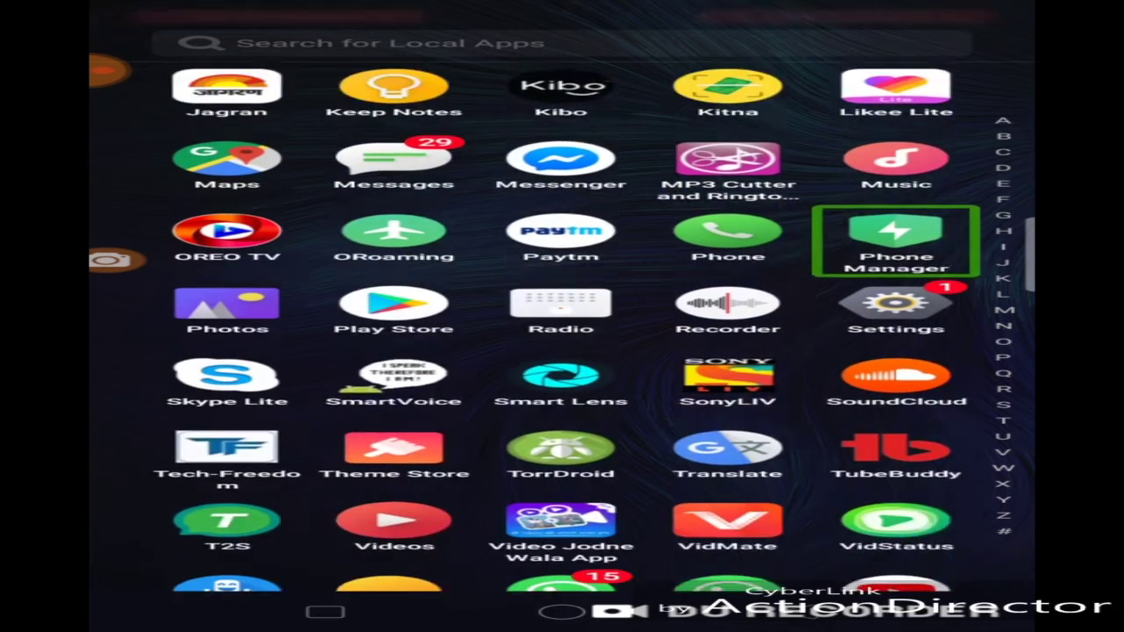
scroll(down, 3)
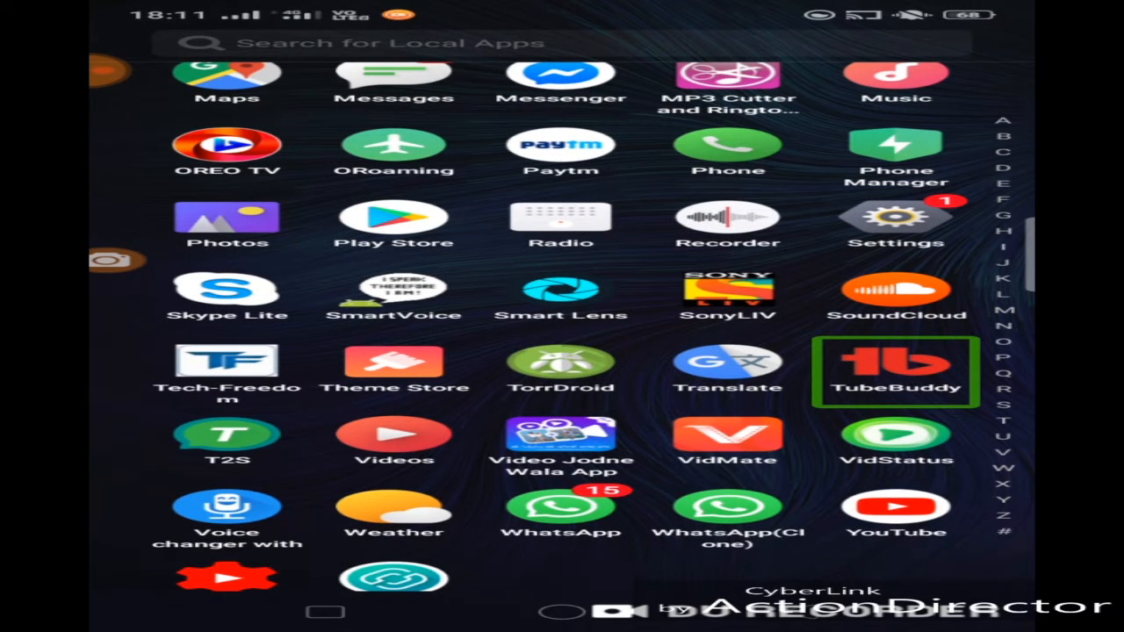
Launch TubeBuddy to see the channel's 65 live subscribers and recent videos.
click(888, 364)
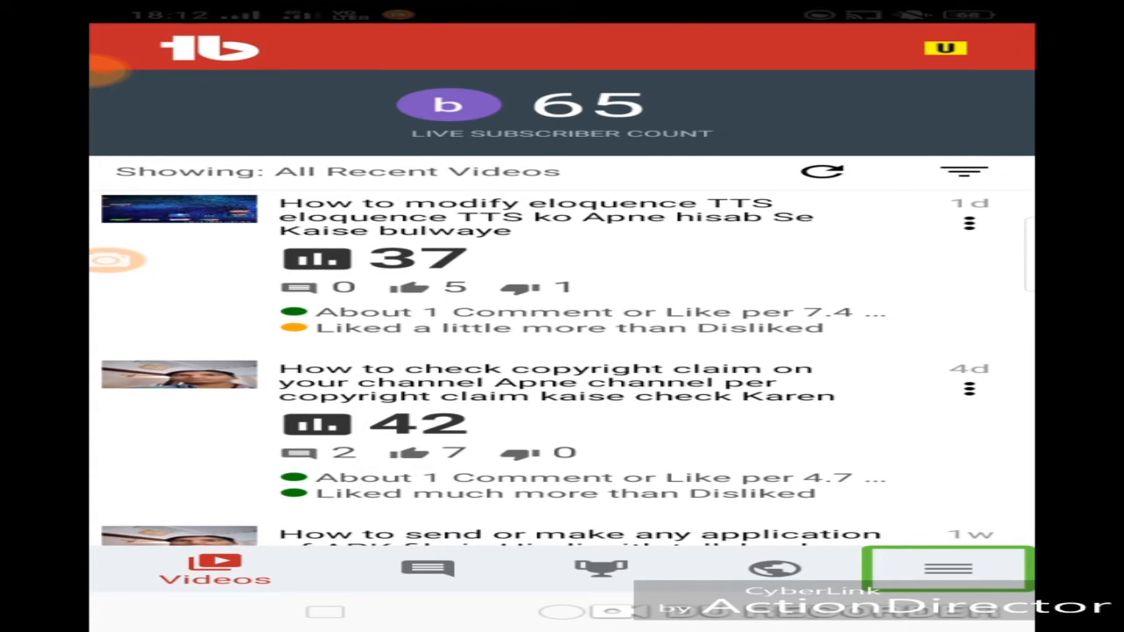
Go to Tag Explorer from the Menu tab and enter 'how to' as the topic.
click(949, 562)
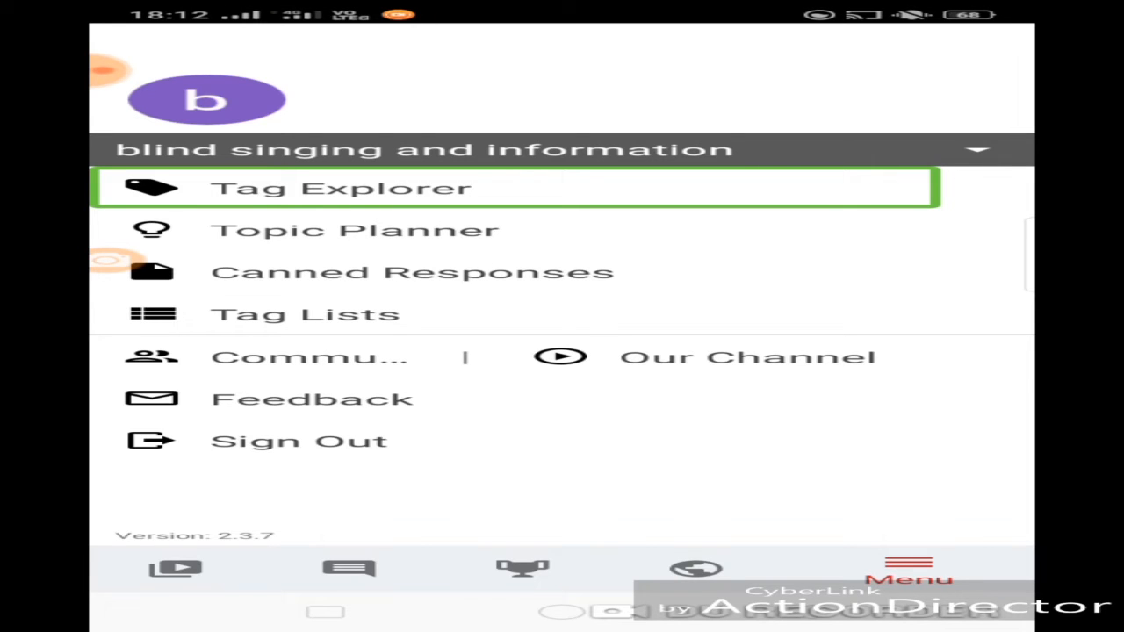
click(344, 187)
text(how to)
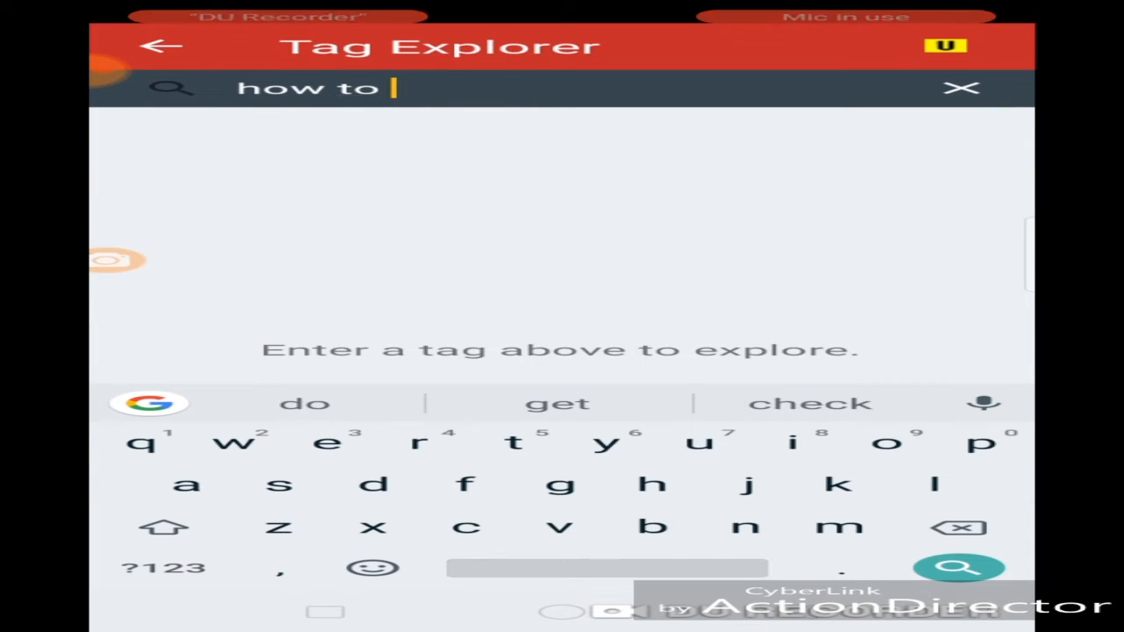
Extend the search to 'how to earn money' using keyboard word suggestions.
text(ear)
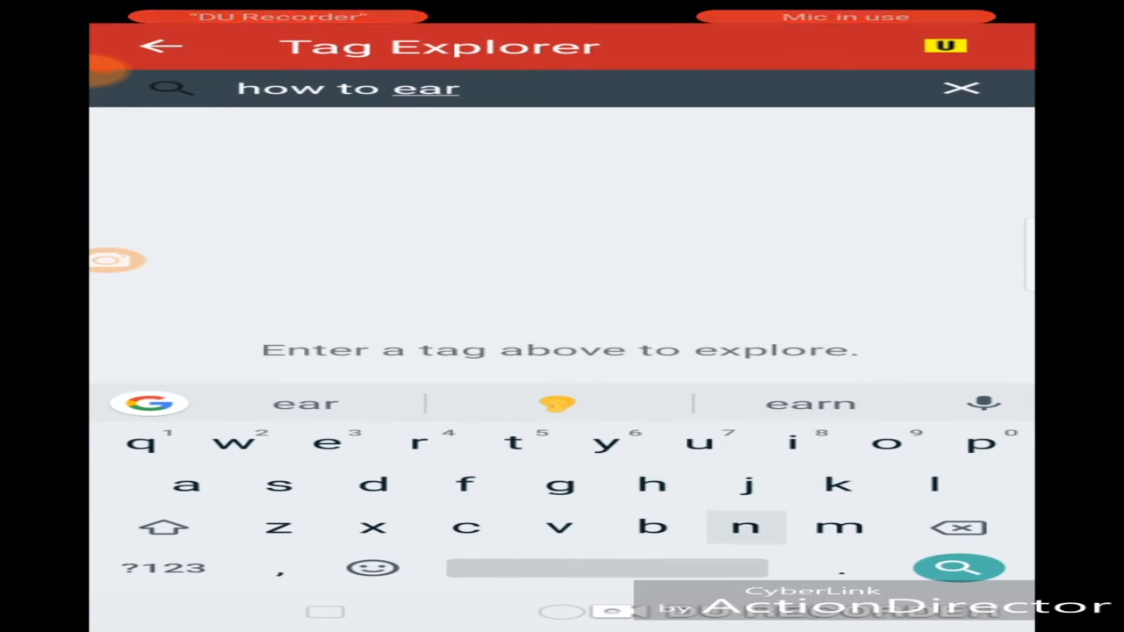
click(810, 403)
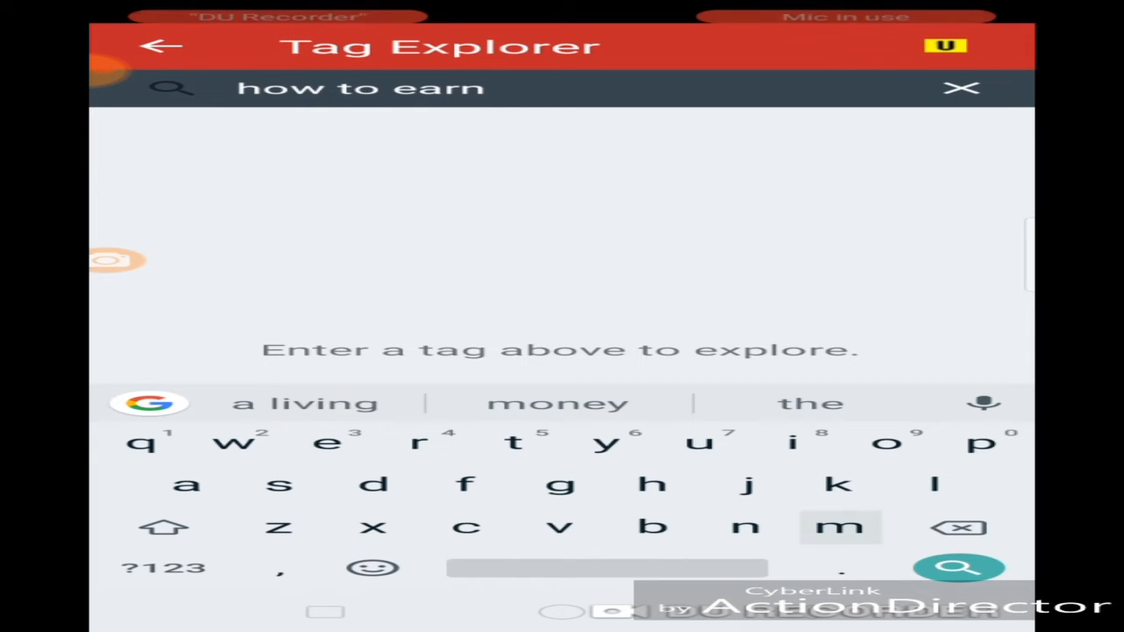
text(money)
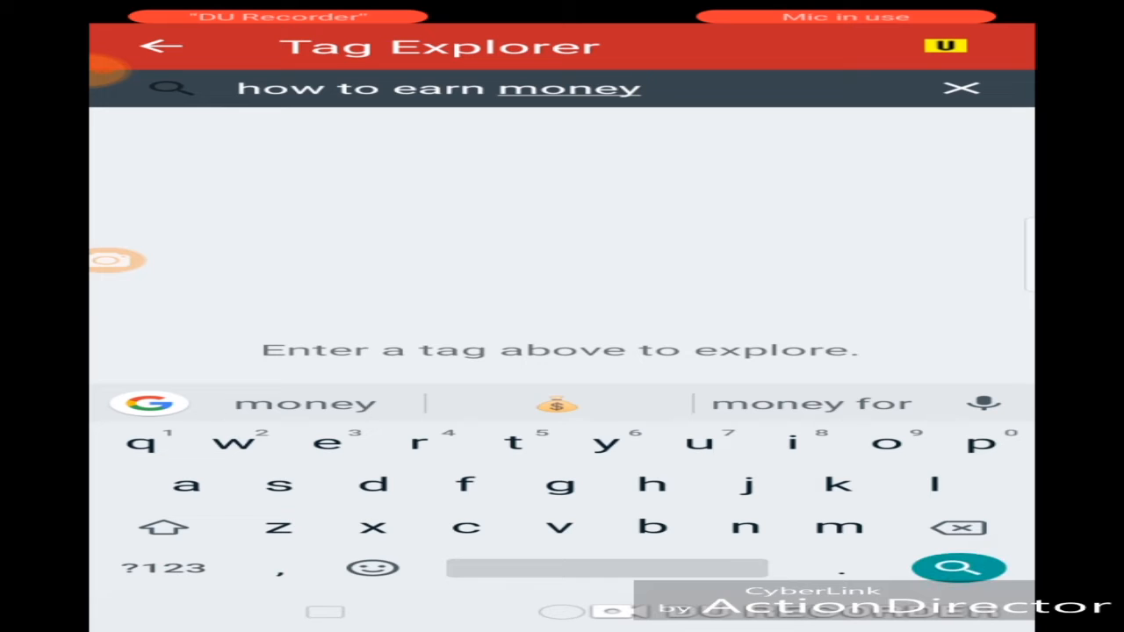
Search 'how to earn money': volume Very High 94, competition High 87, overall Bad 21.
click(961, 568)
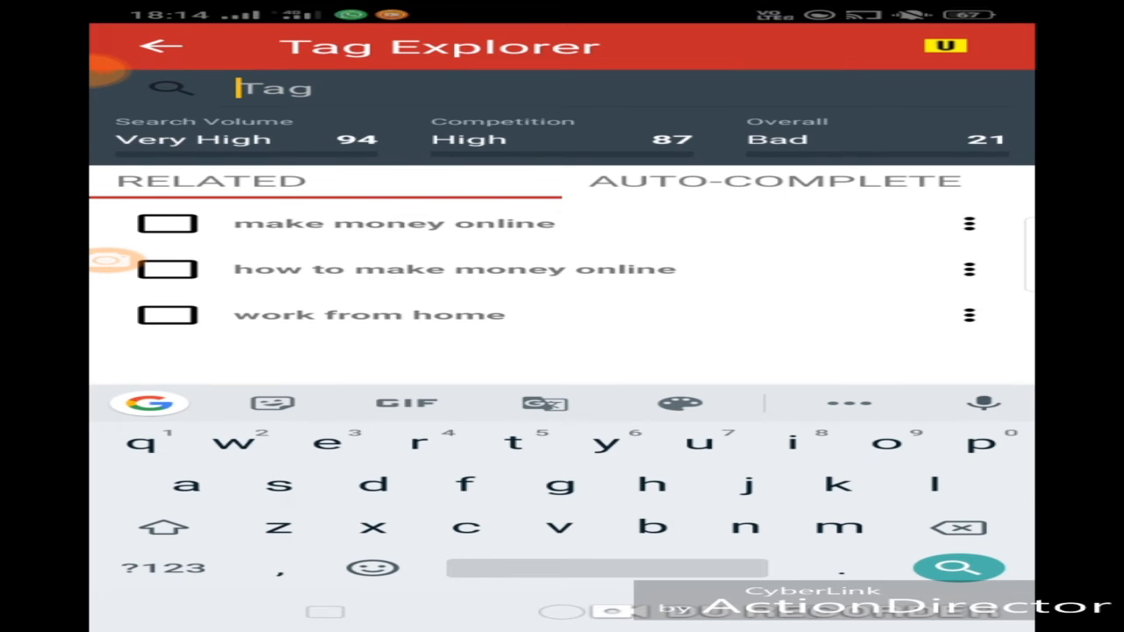
Type the new topic 'sabji kaise banae' into the Tag Explorer search field.
text(s)
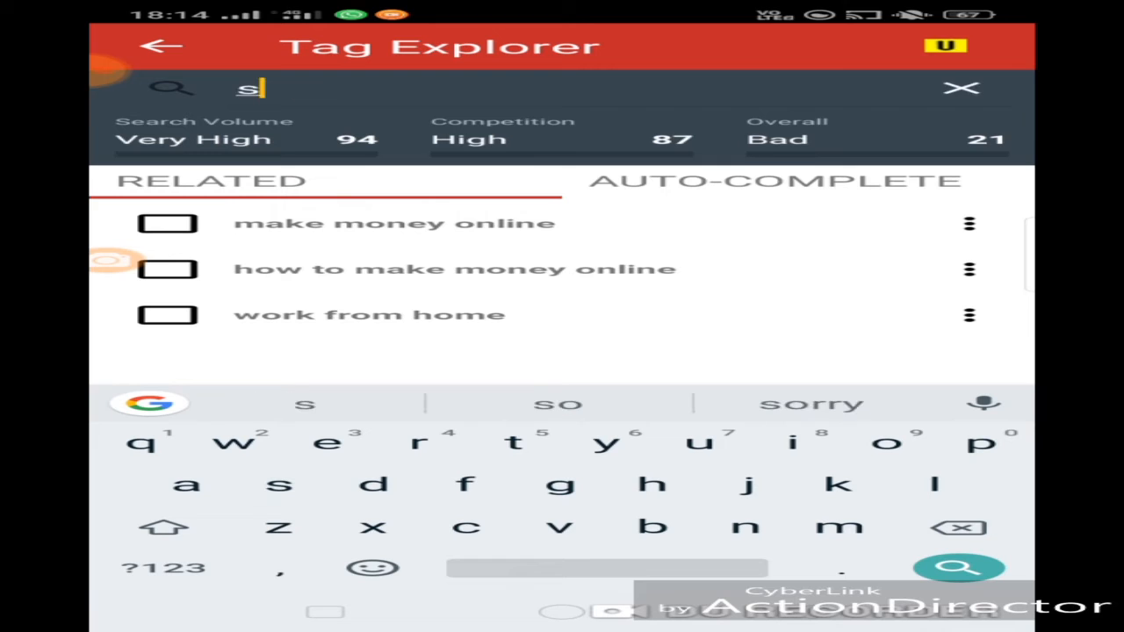
text(abji)
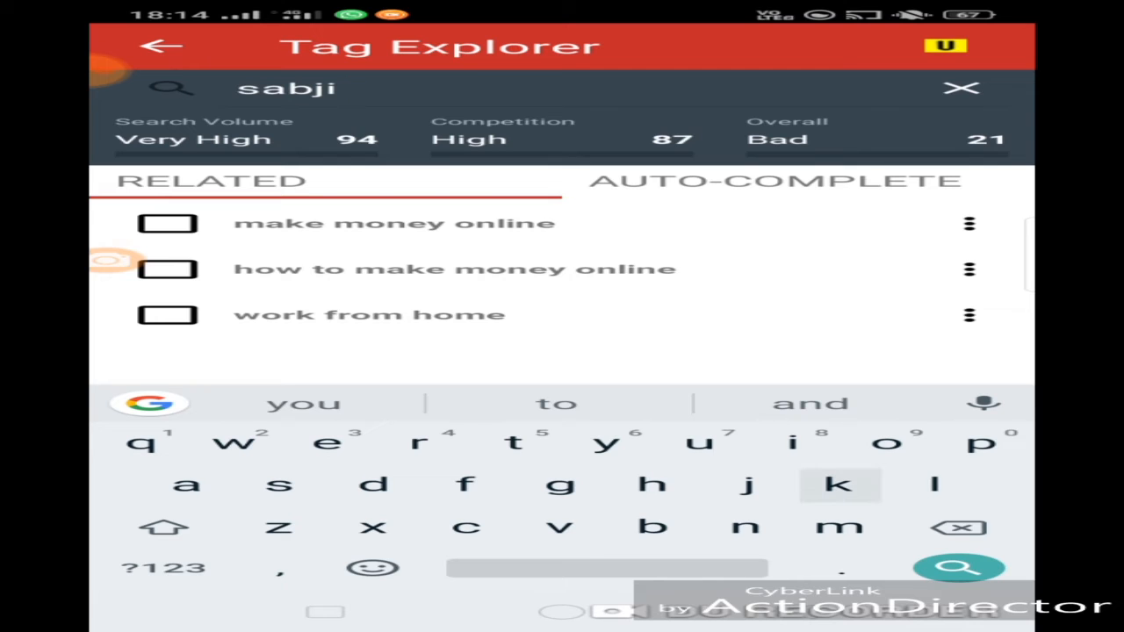
text(kai)
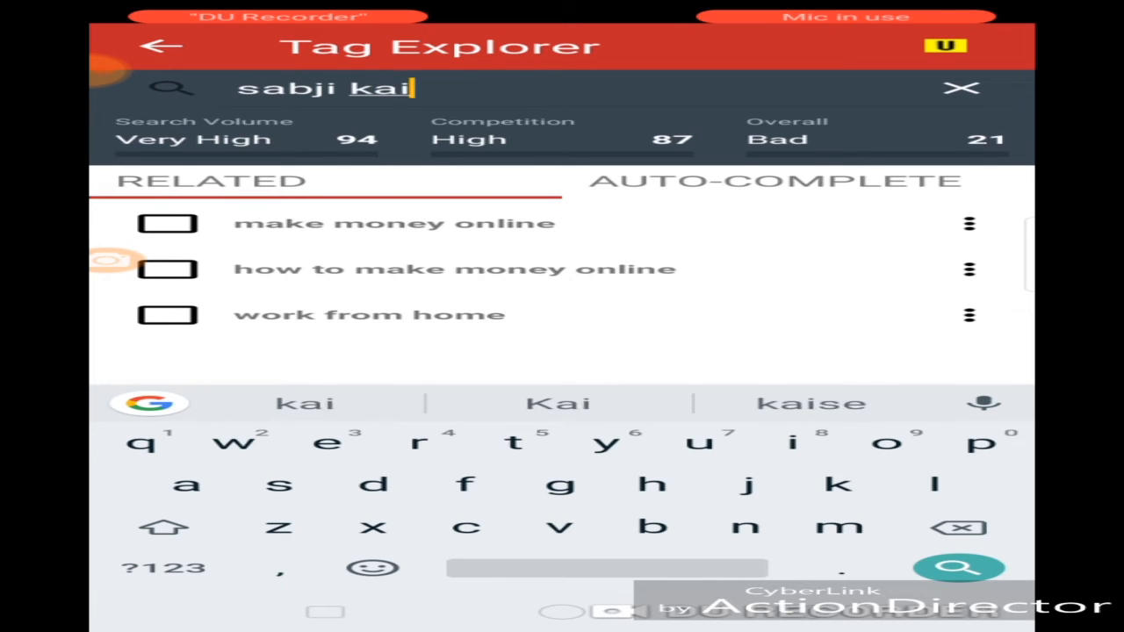
text(se)
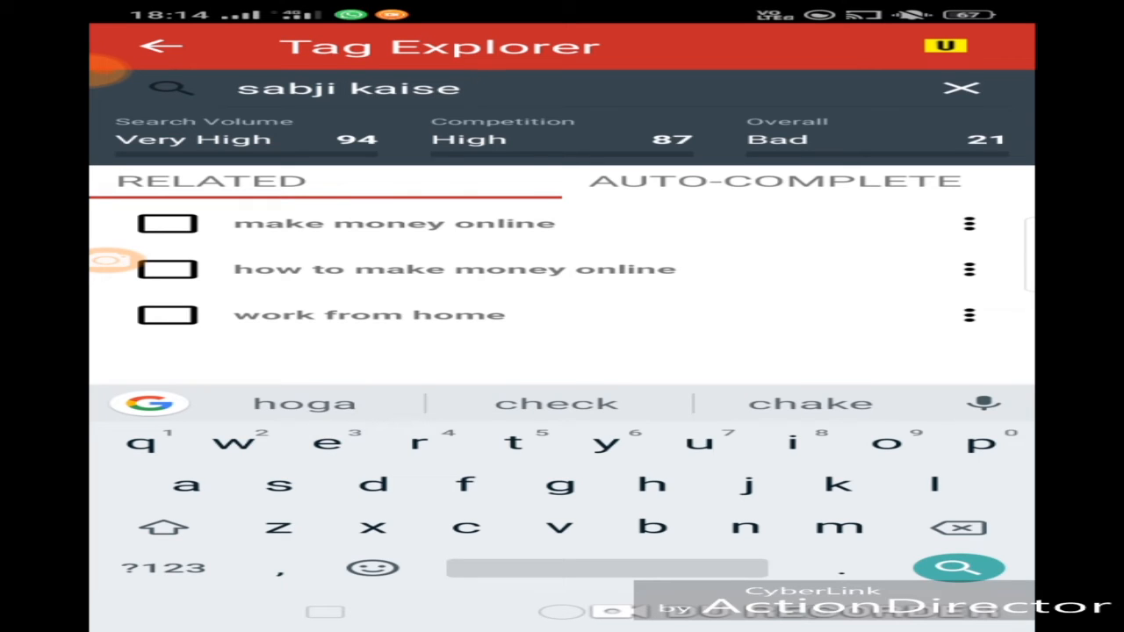
text(ba)
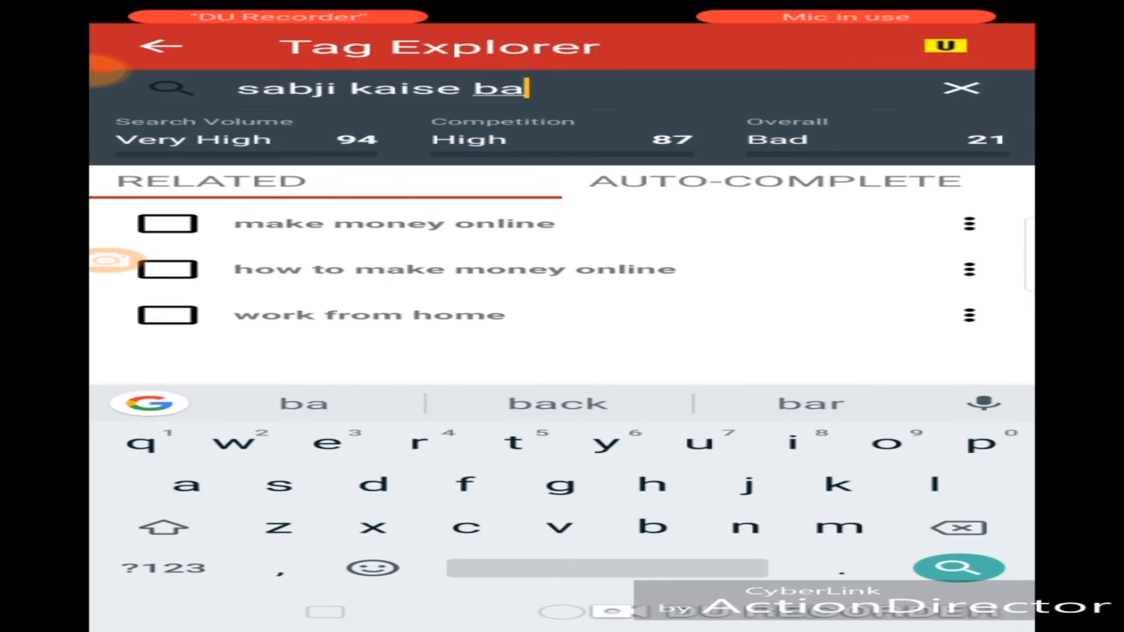
text(h)
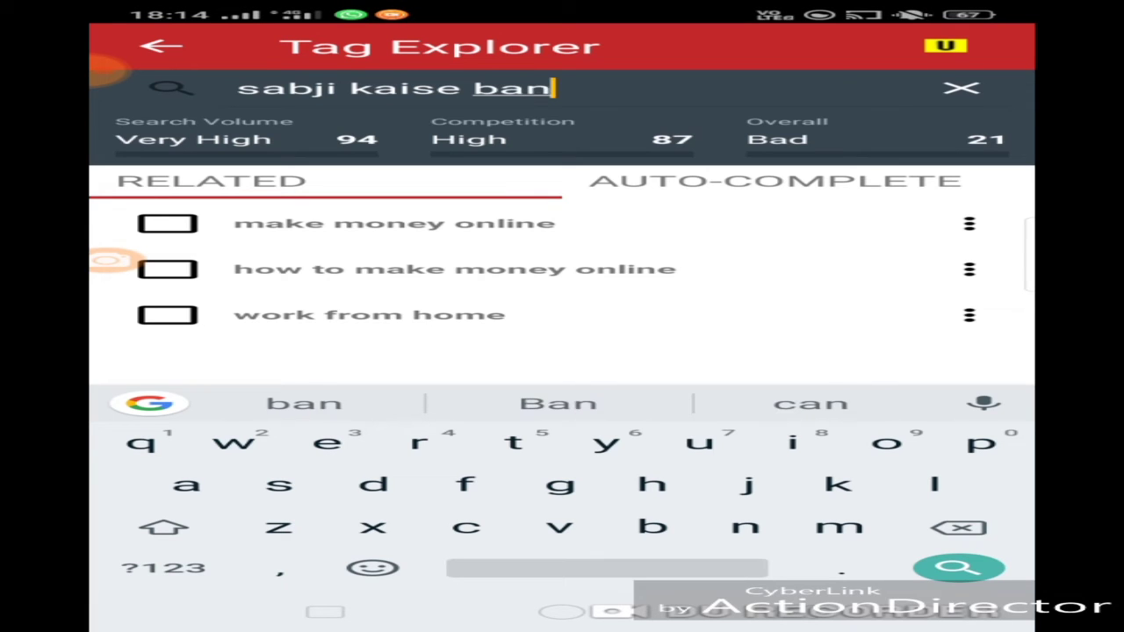
text(ae)
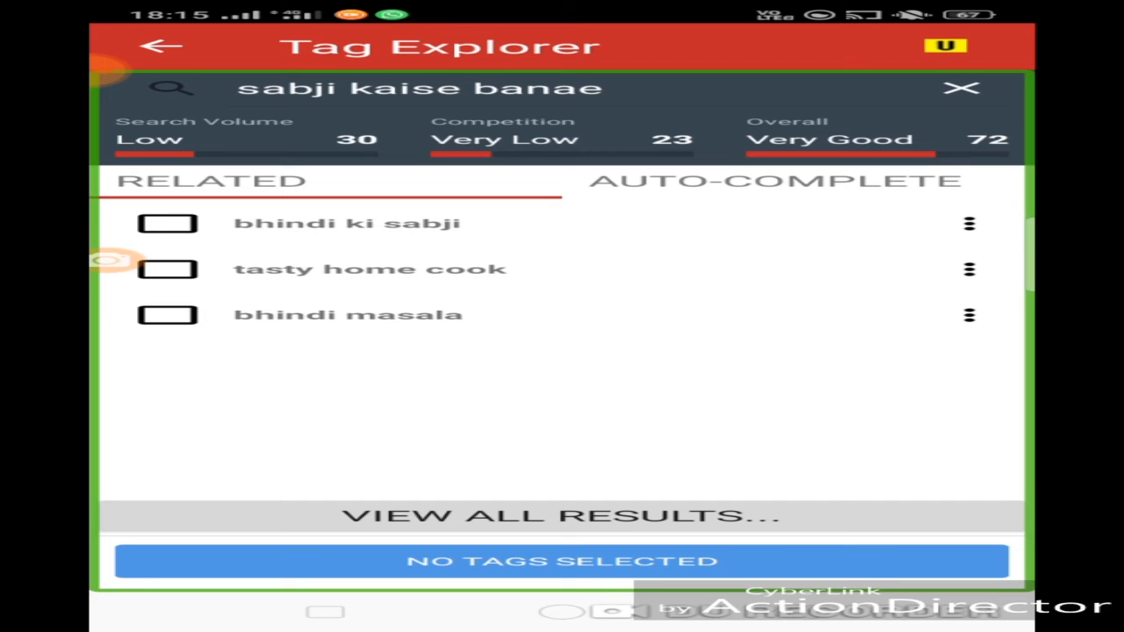
Review 'sabji kaise banae' scores (Low 30, Very Low 23, Very Good 72) and clear the search field.
click(962, 88)
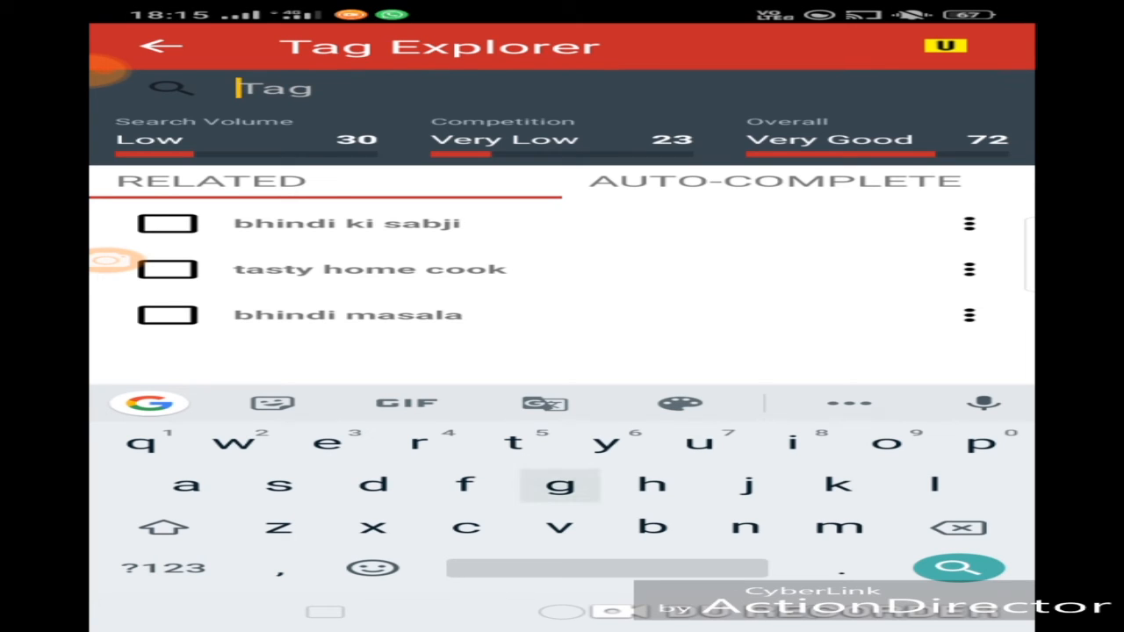
Type 'how to find dali taupi' into the search field, accepting the 'how' suggestion.
text(ho)
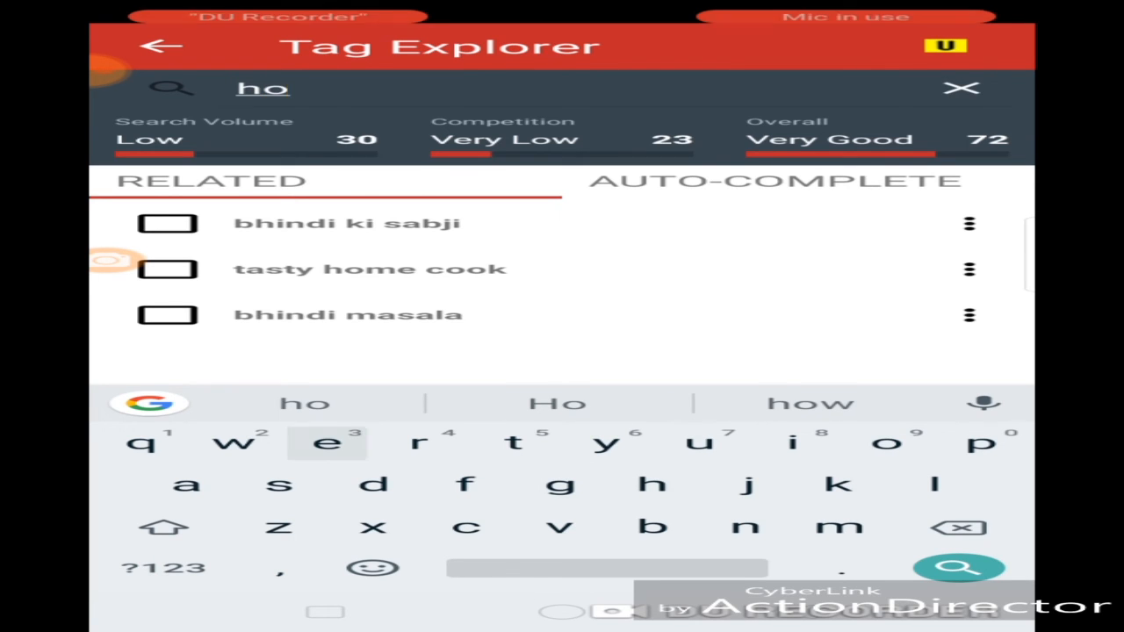
click(810, 403)
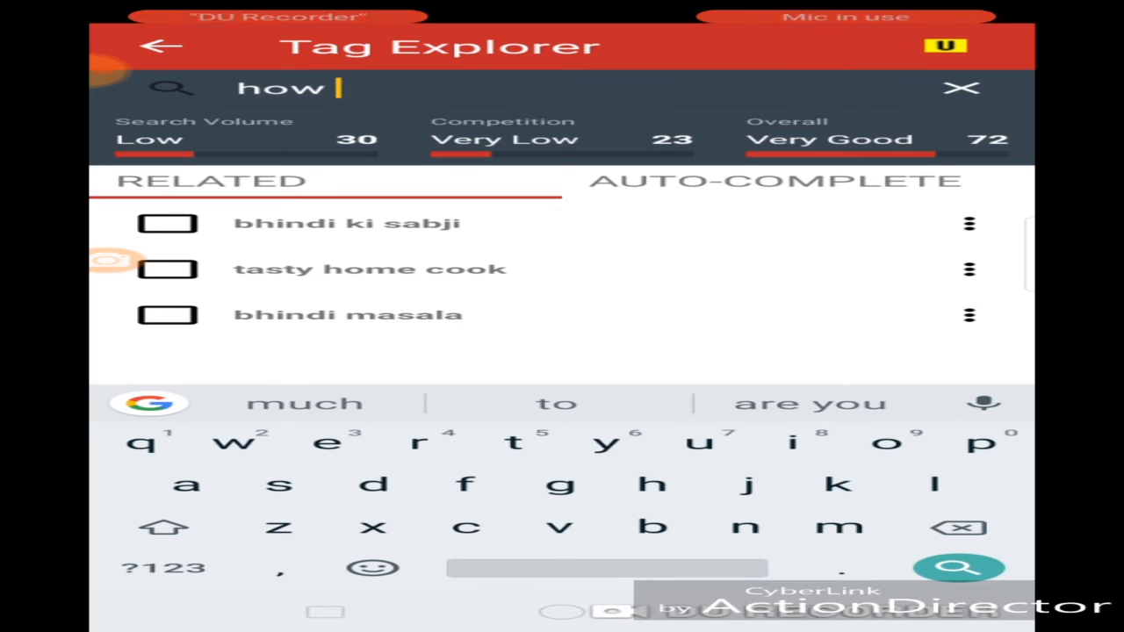
text(t)
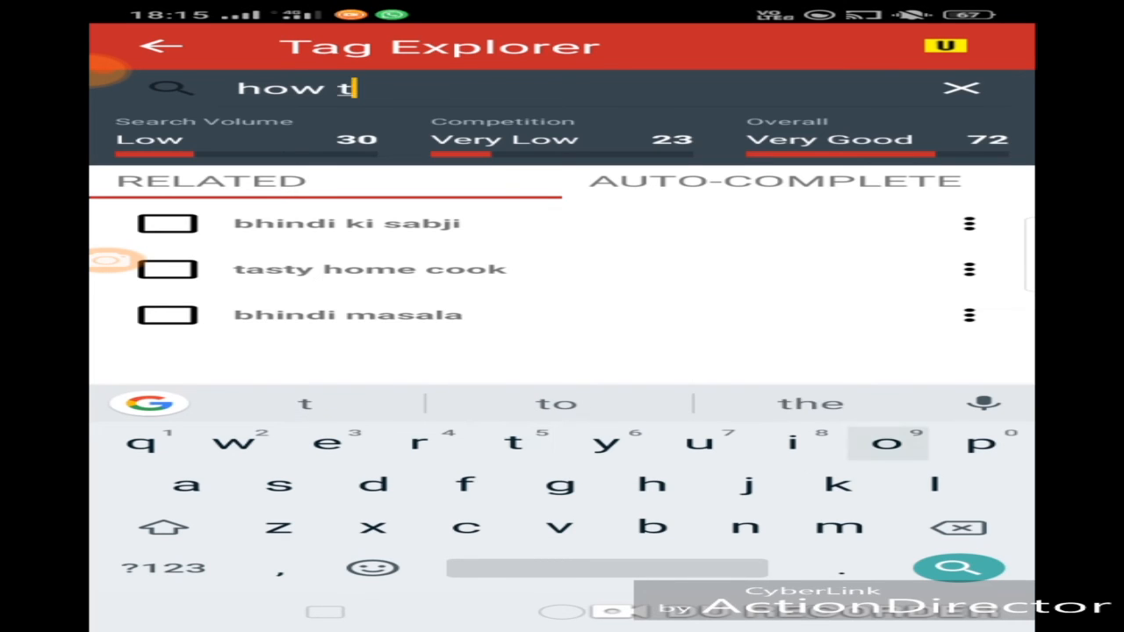
text(o)
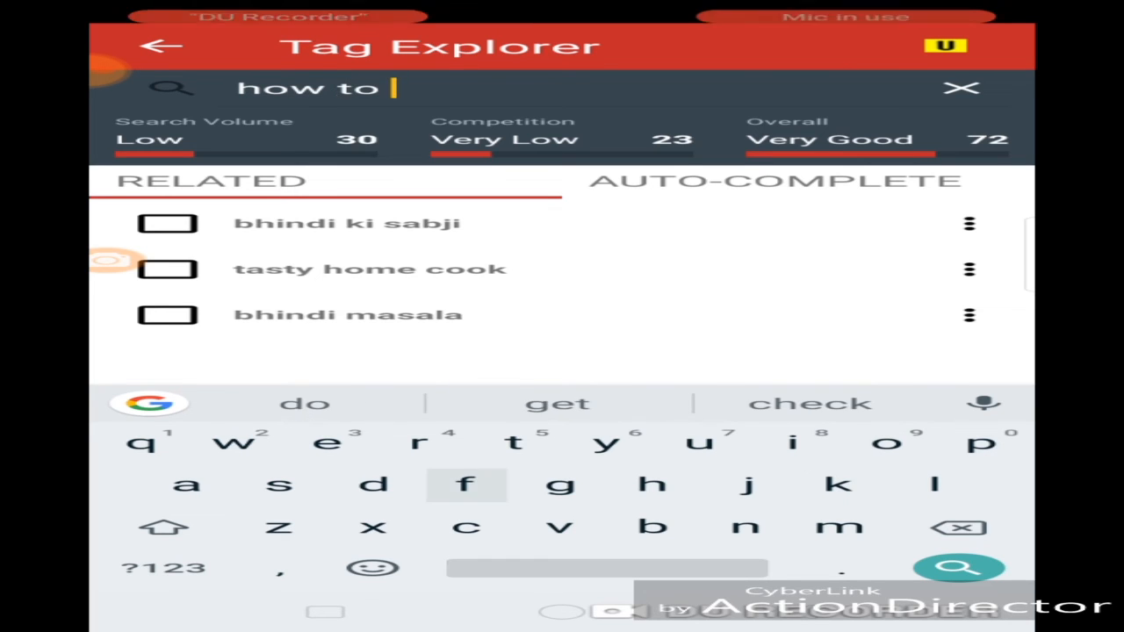
text(fin)
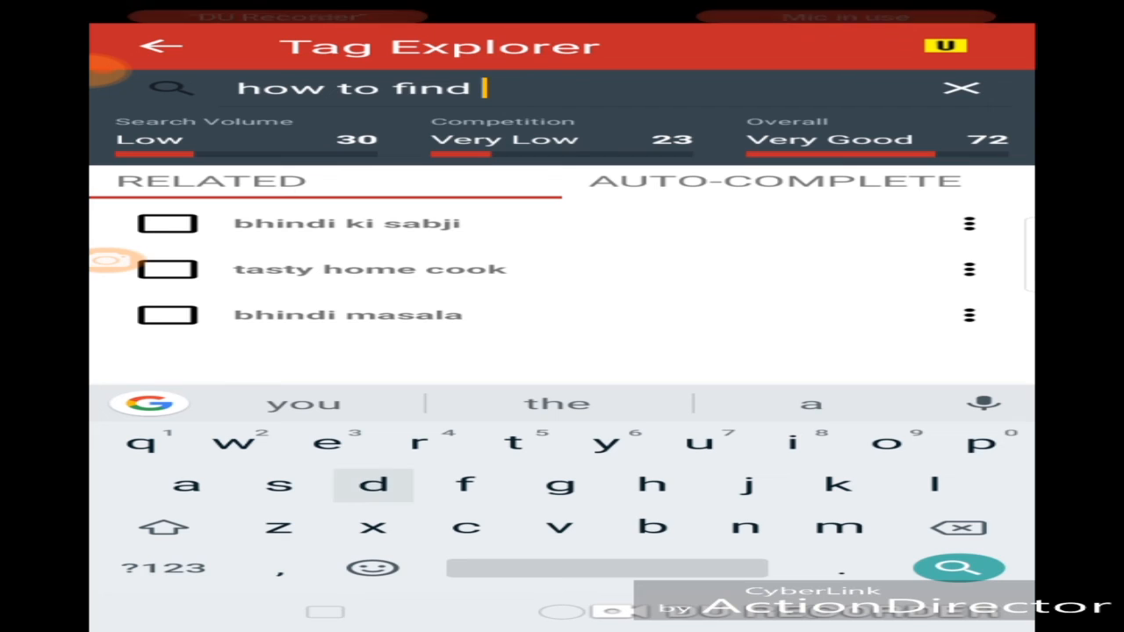
text(dal)
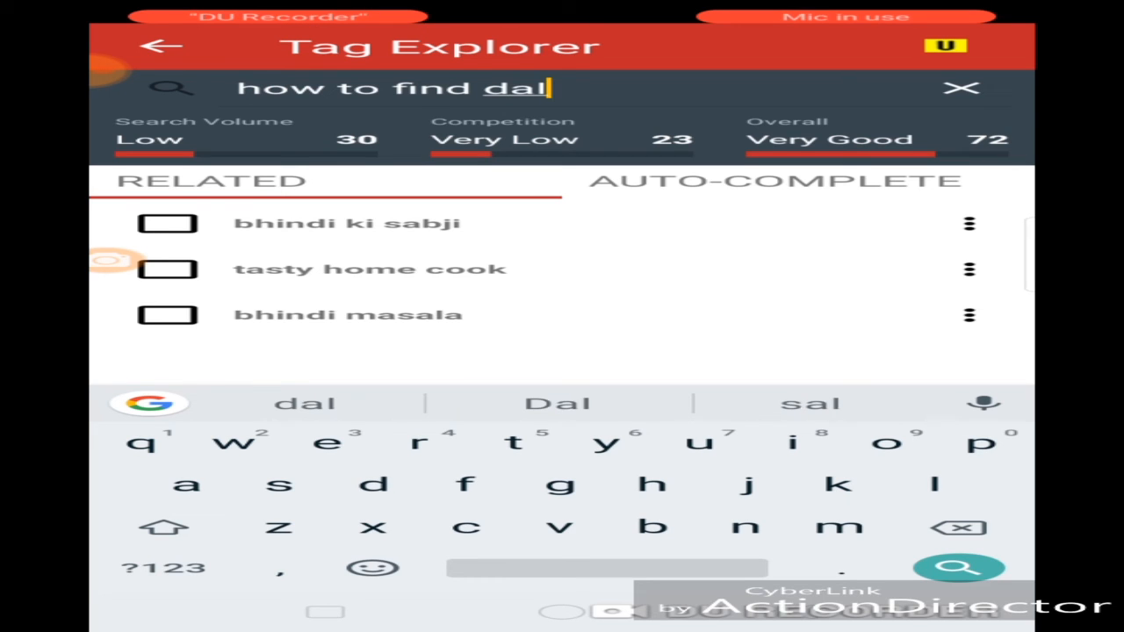
text(i t)
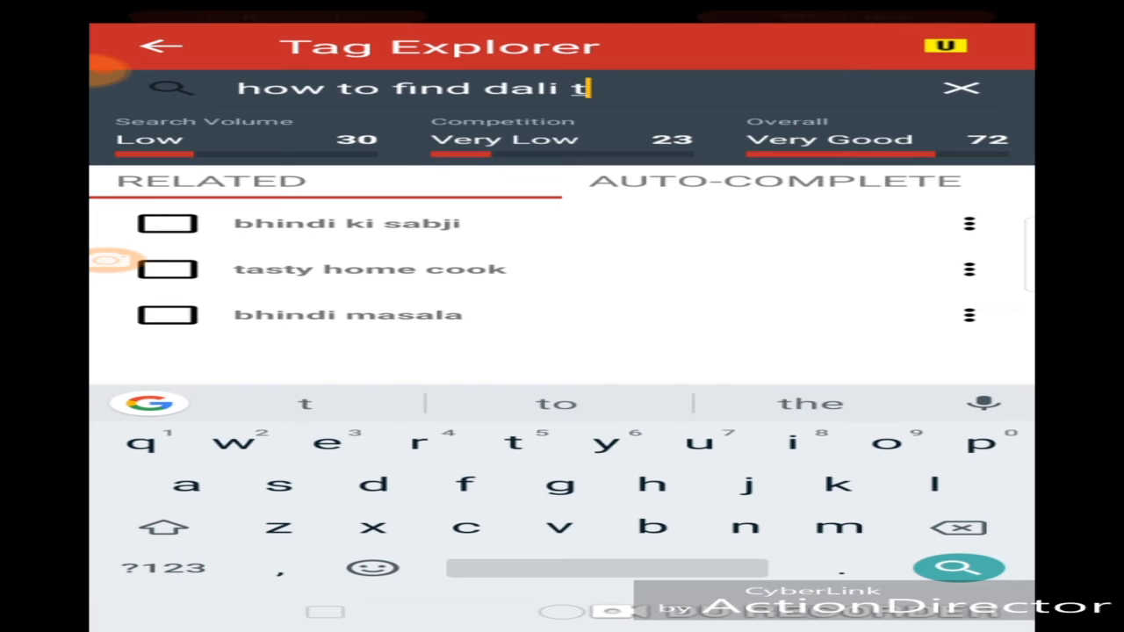
text(aup)
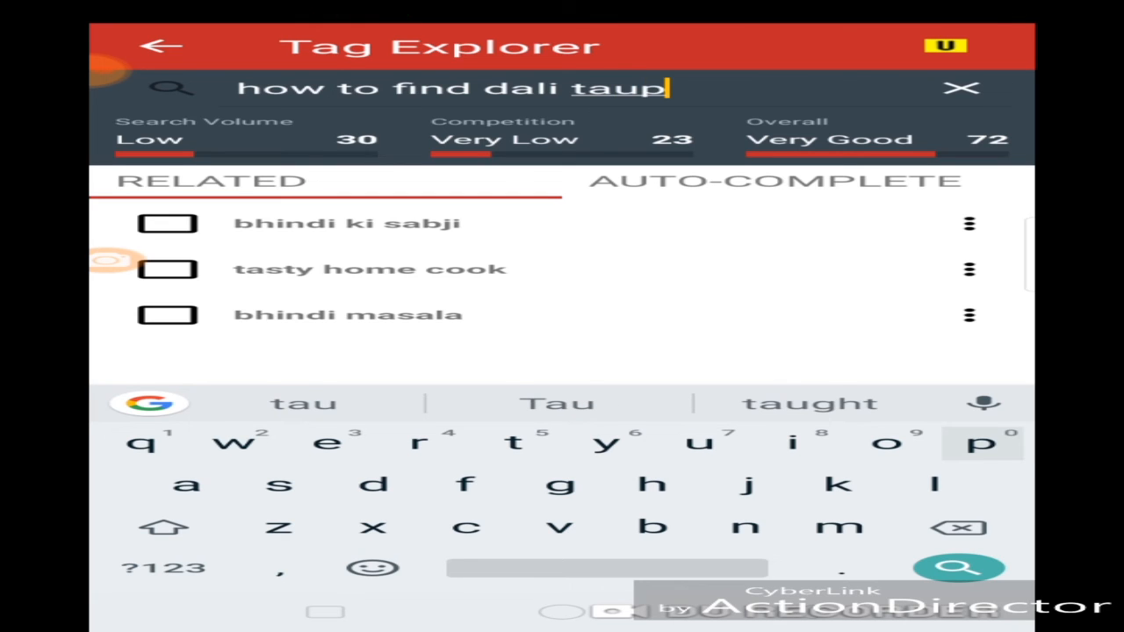
text(i)
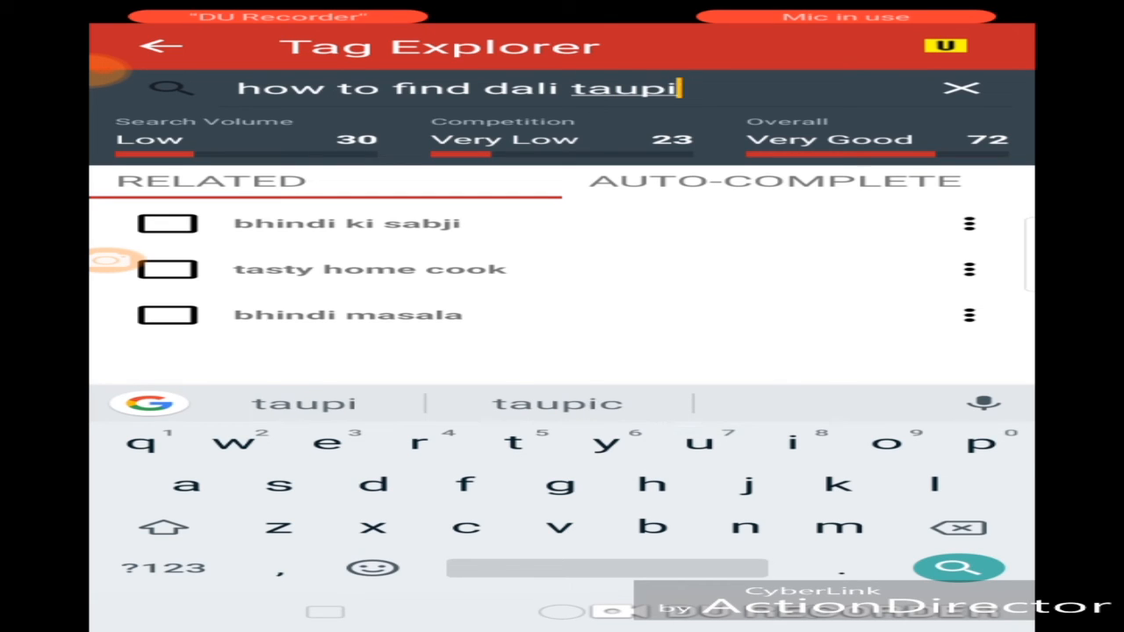